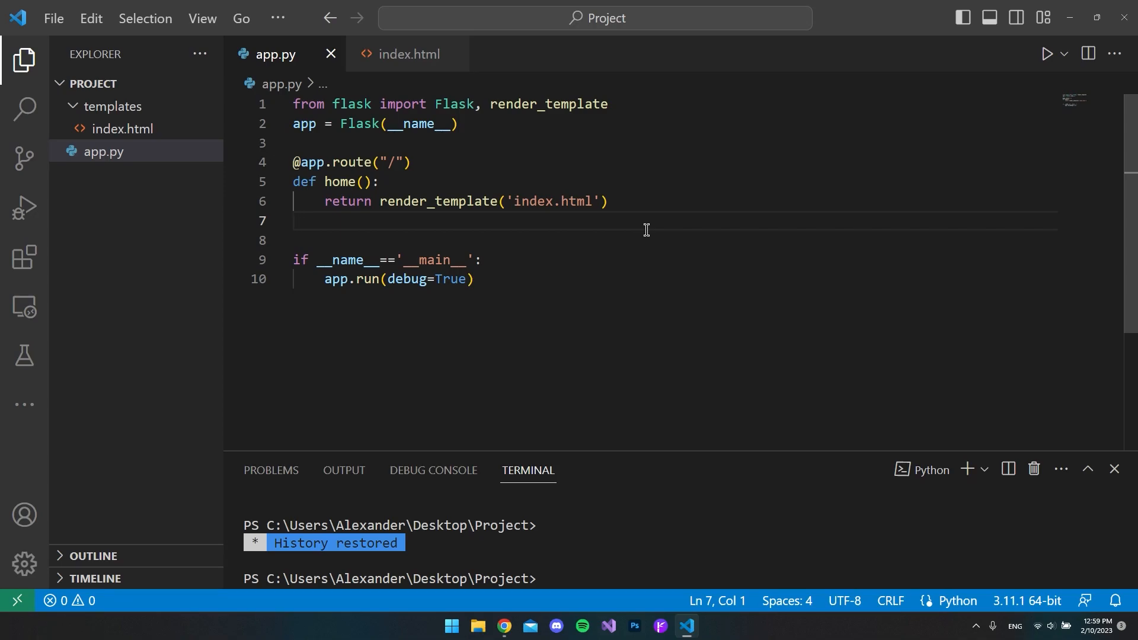
mouse_move(632, 218)
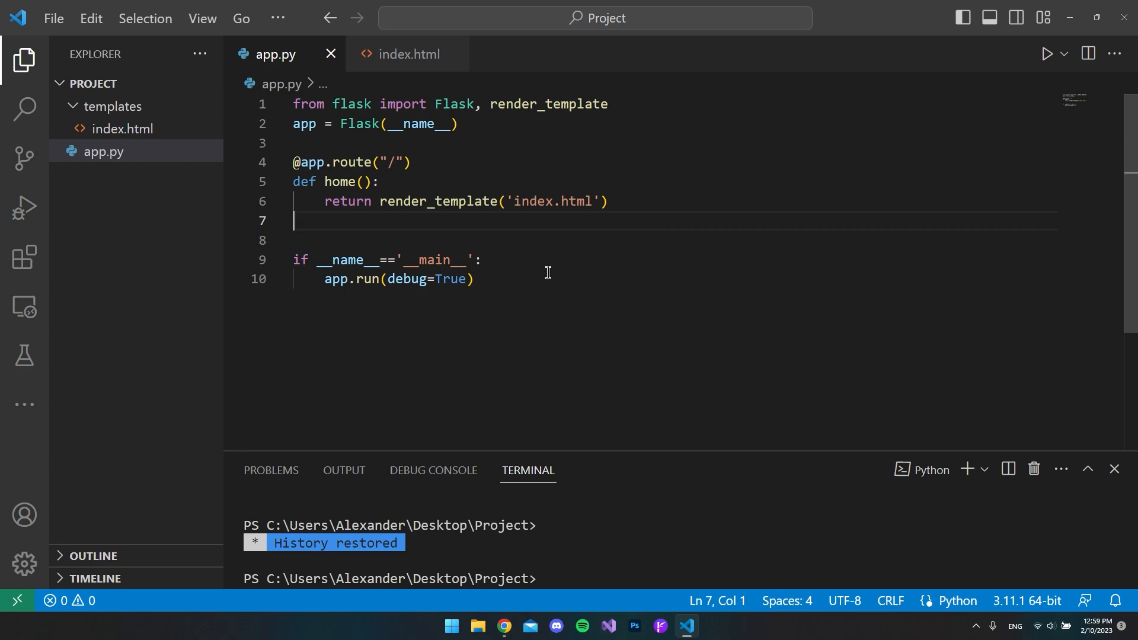
mouse_move(474, 221)
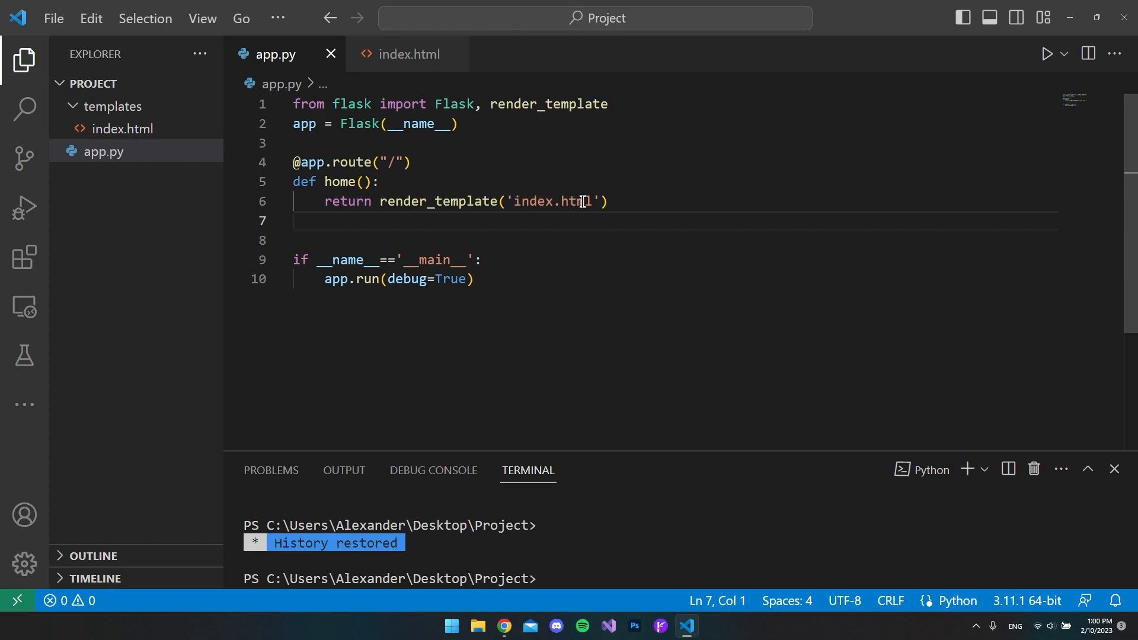
mouse_move(102, 129)
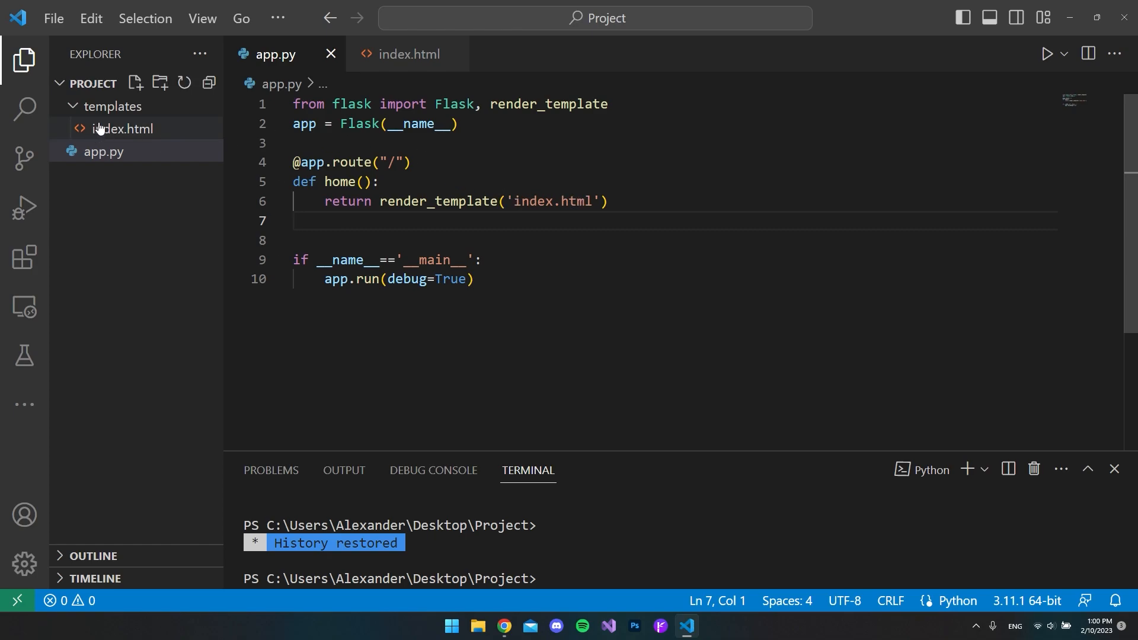
key("Enter")
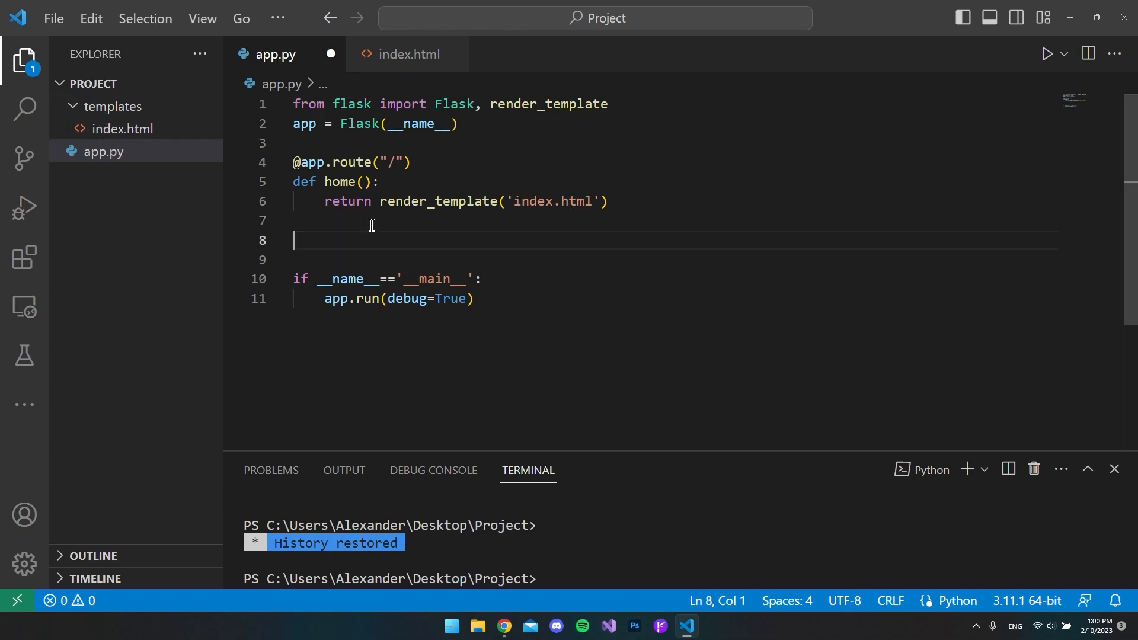
type("@")
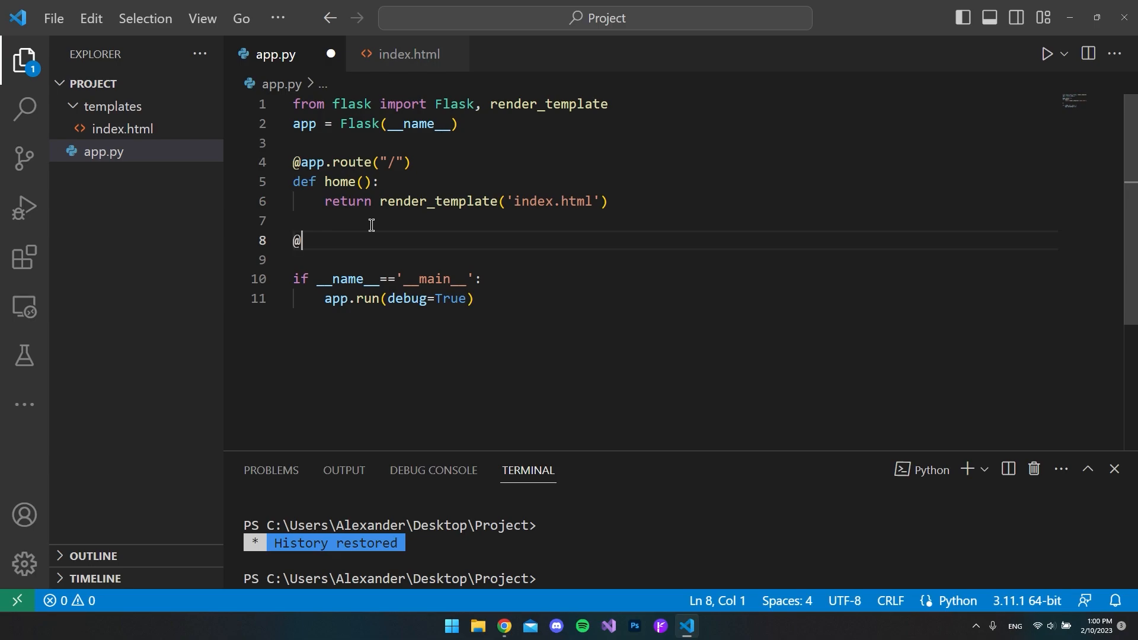
type("app.")
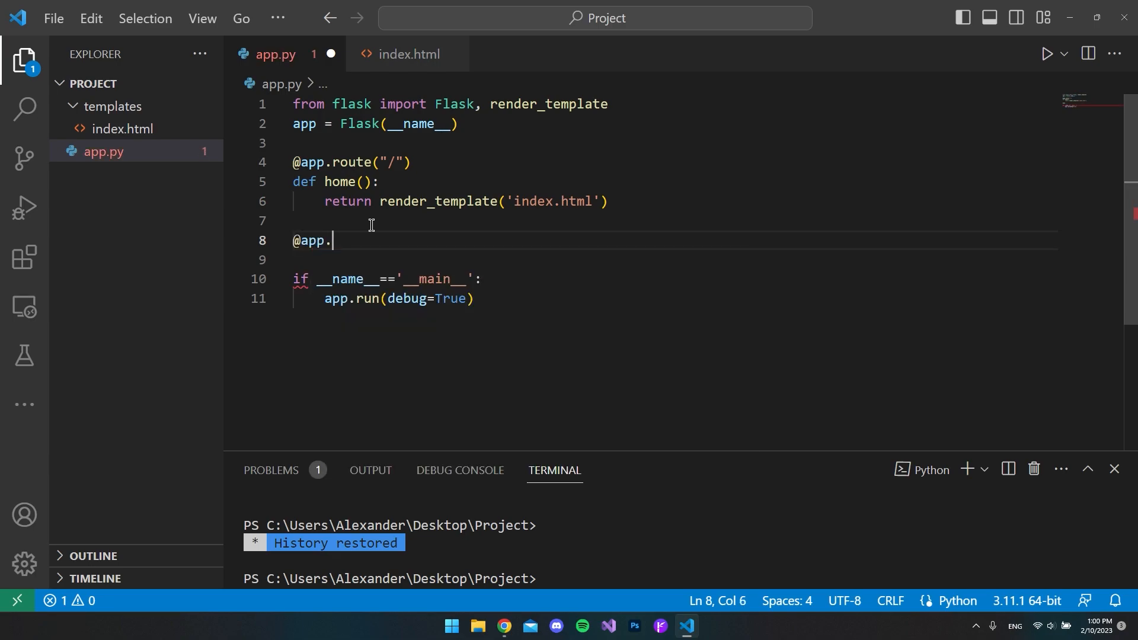
type("e")
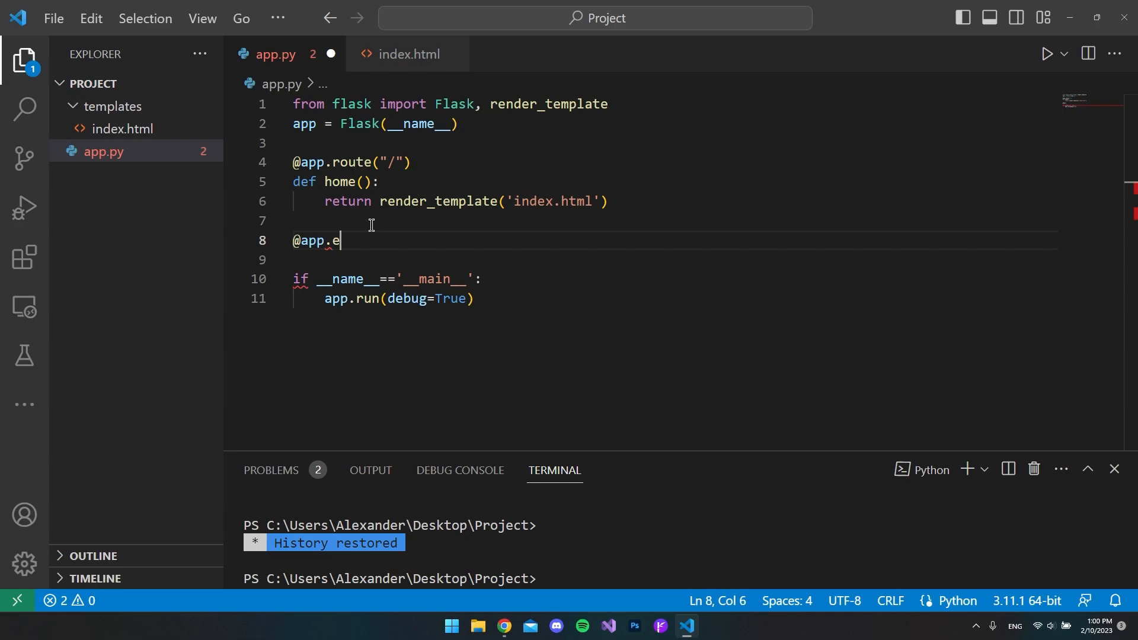
type("rrorhandler")
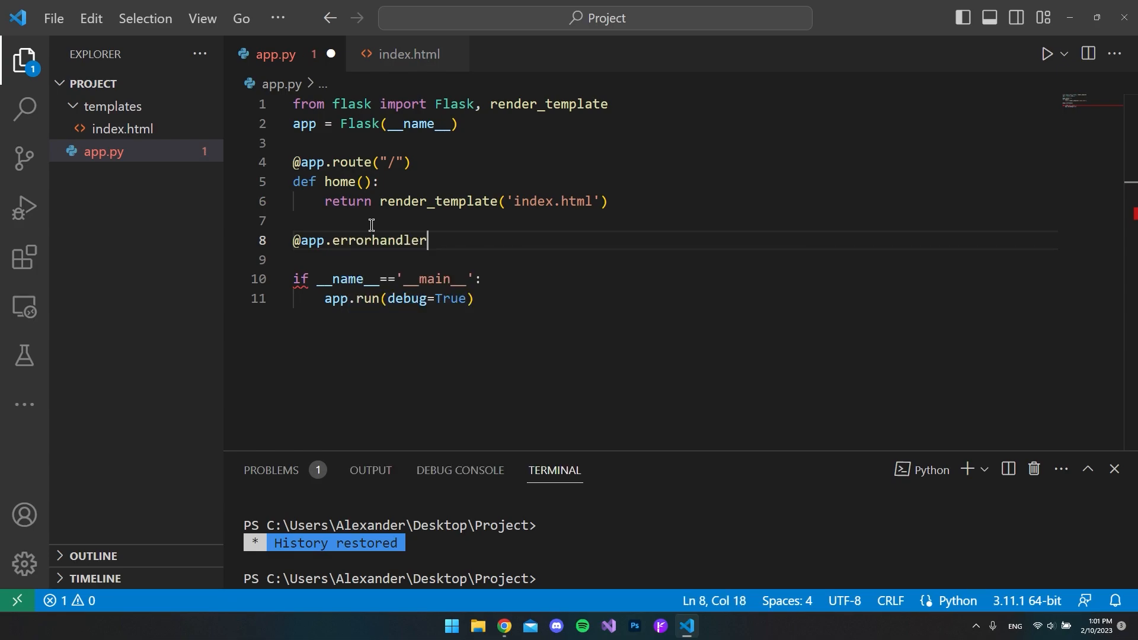
type("(")
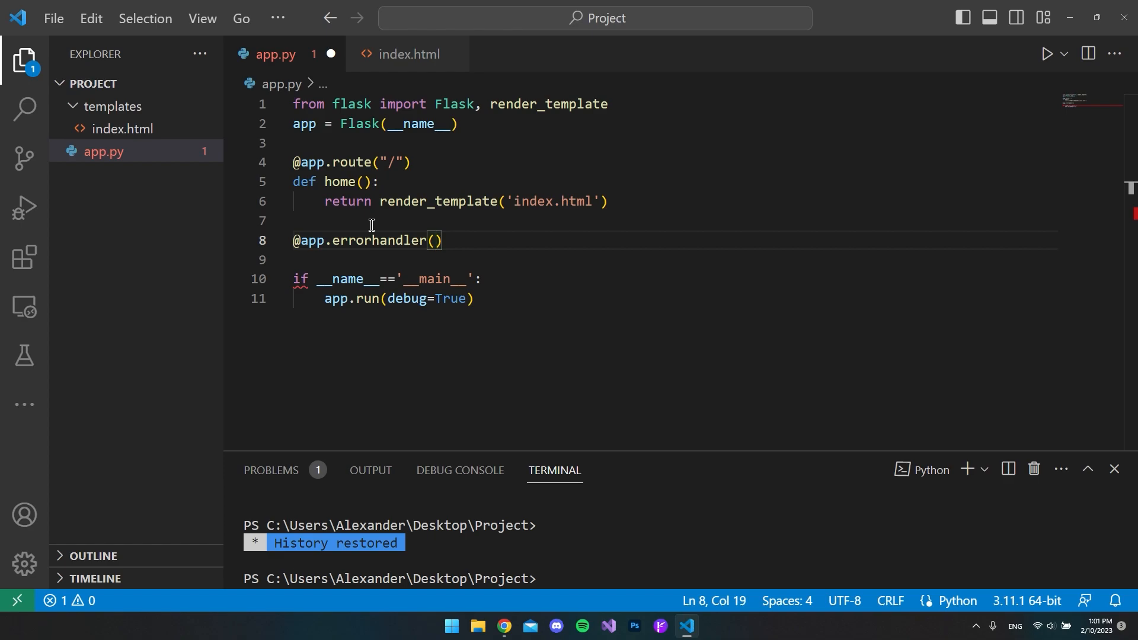
type("404")
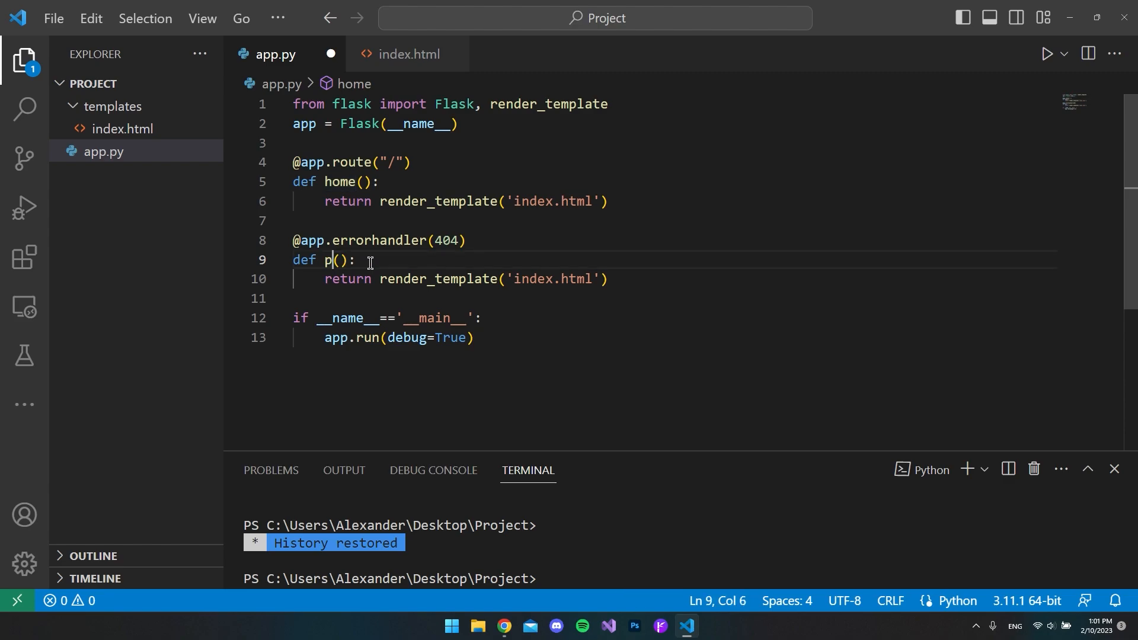
Name the handler function page_not_found(e)
type("age_")
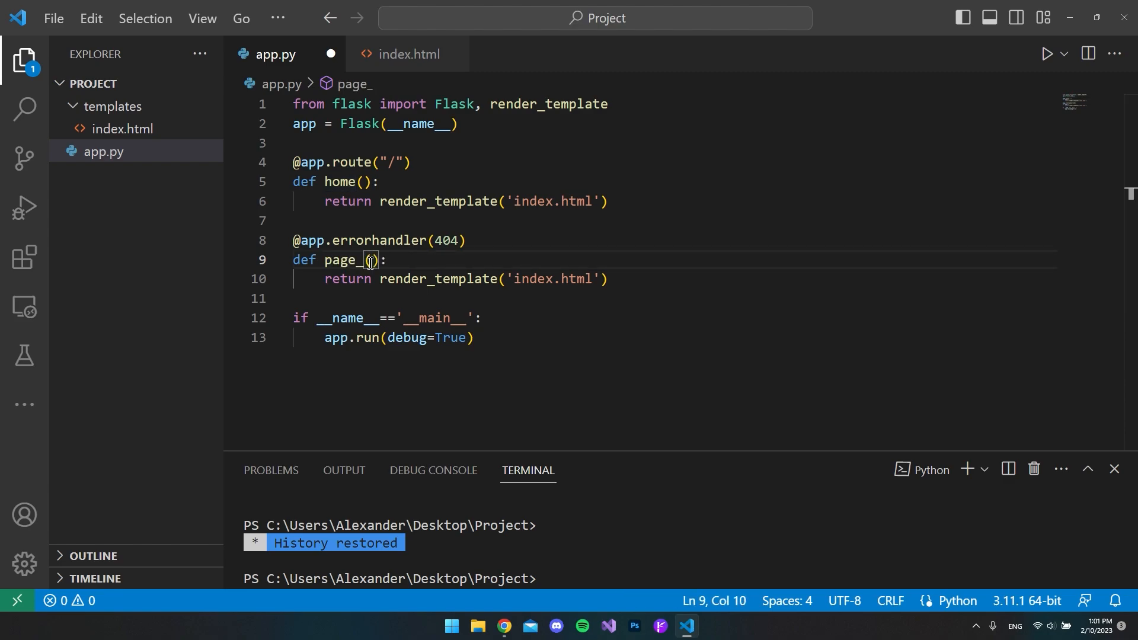
type("not_")
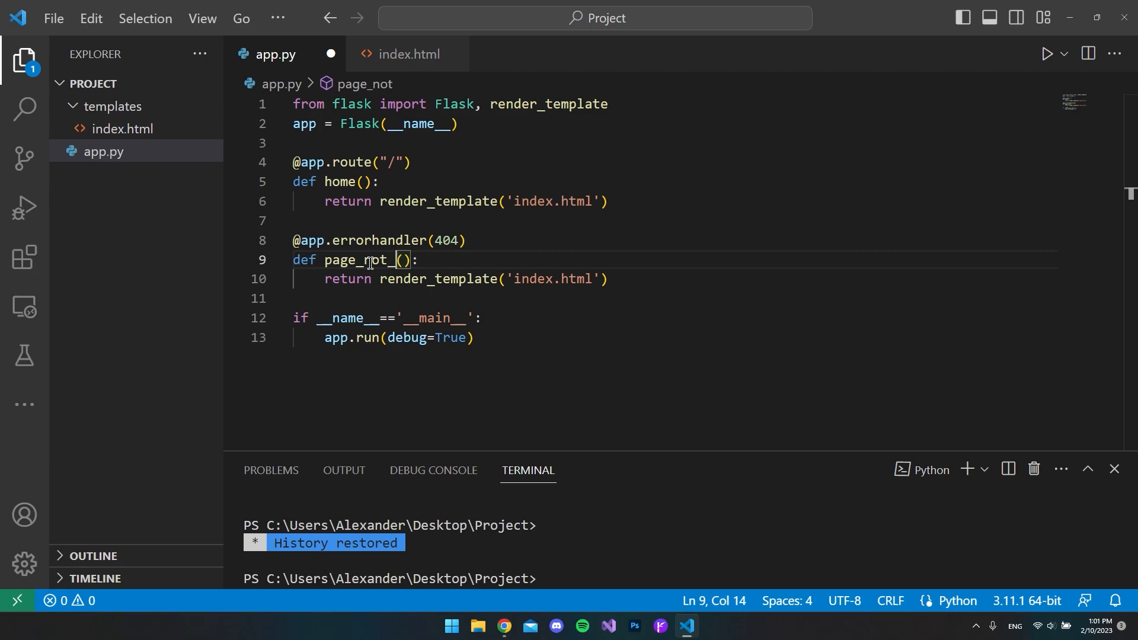
type("found")
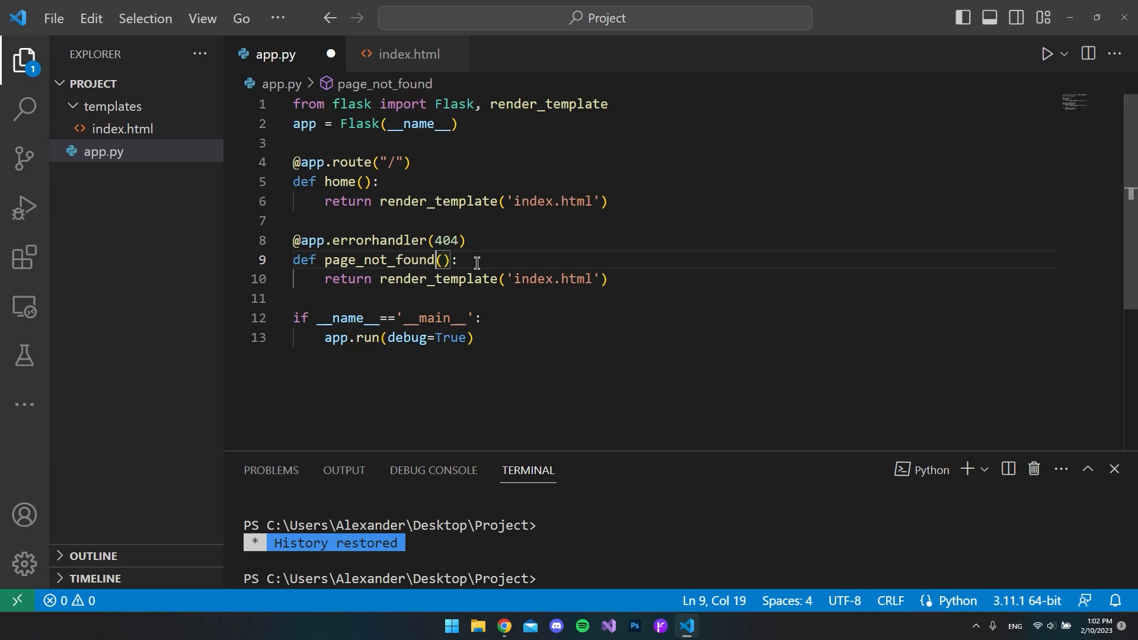
type("e")
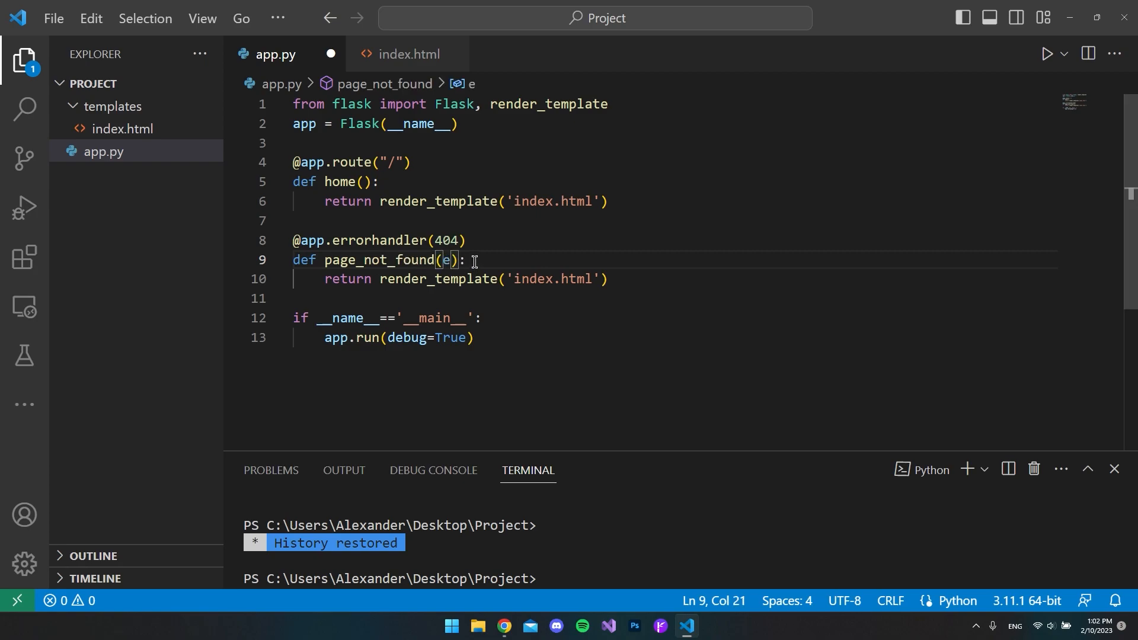
left_click(467, 260)
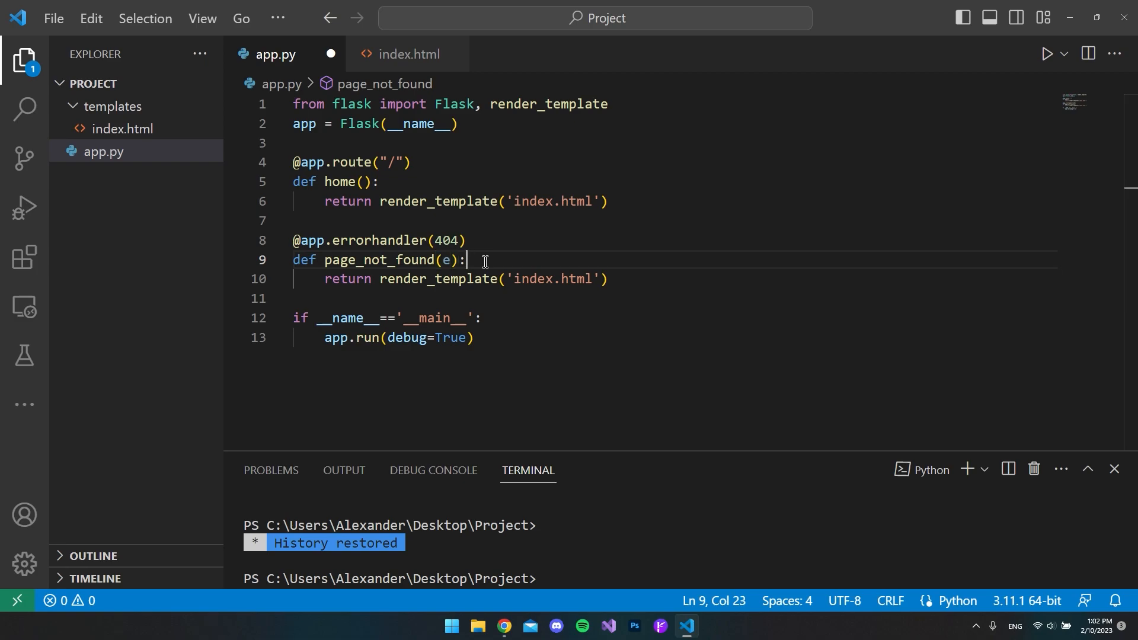
Change the returned template to 404.html and append the 404 status code
double_click(530, 279)
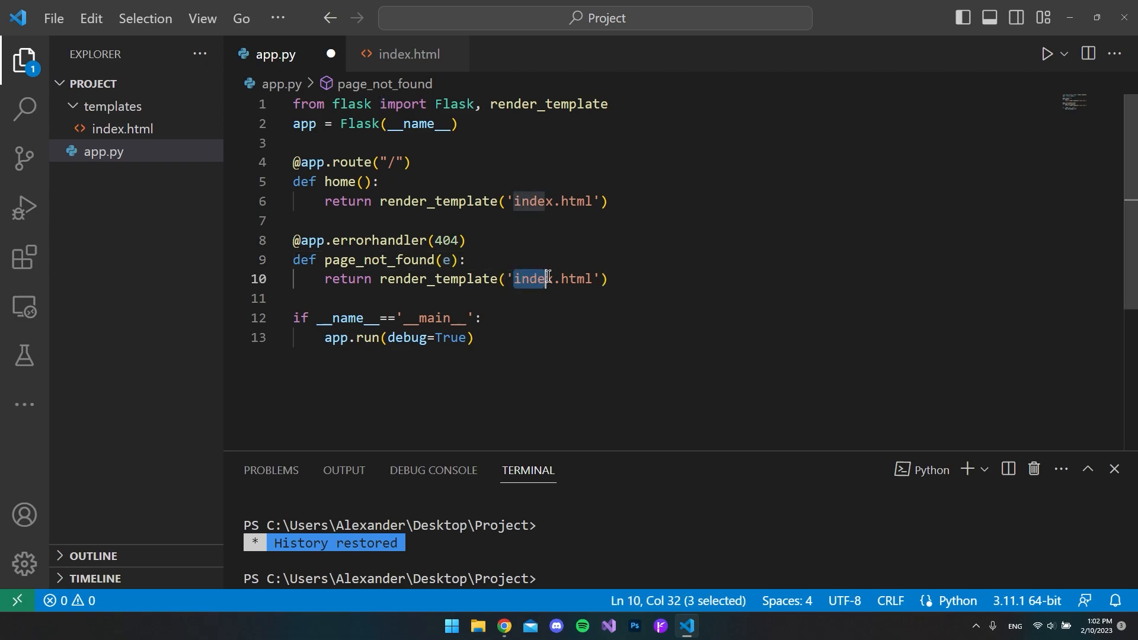
type("40")
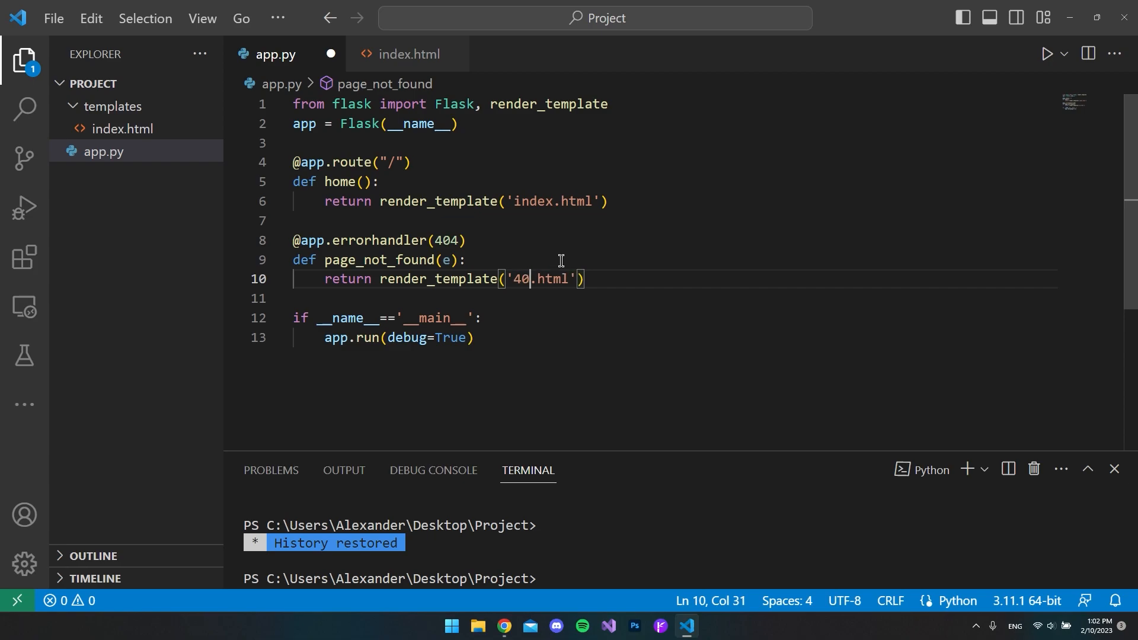
type("4")
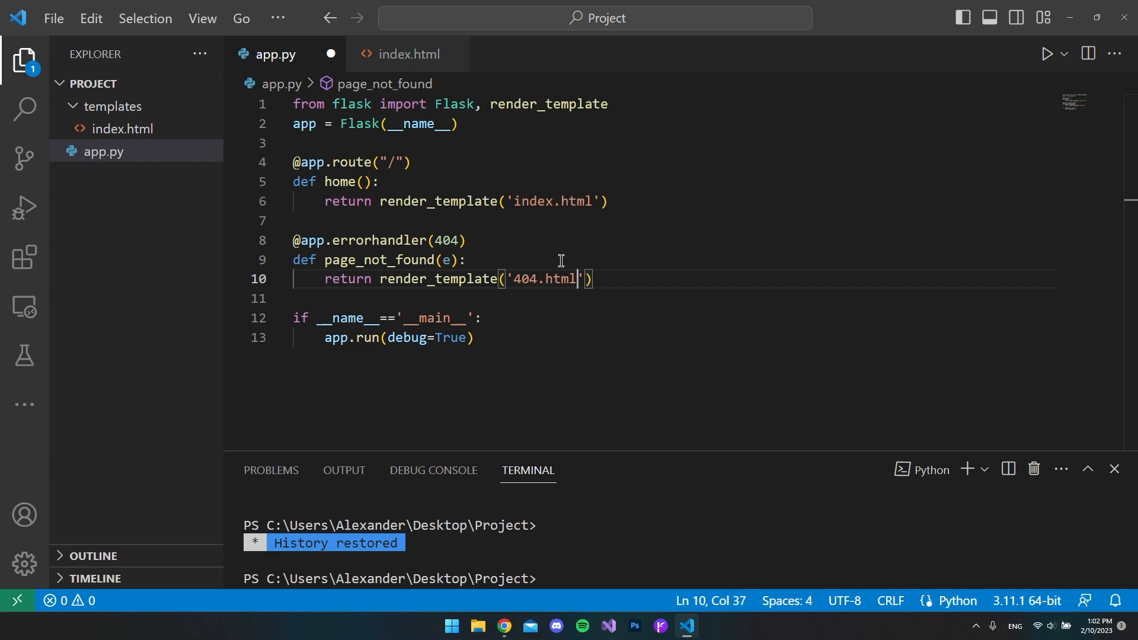
type(", 40")
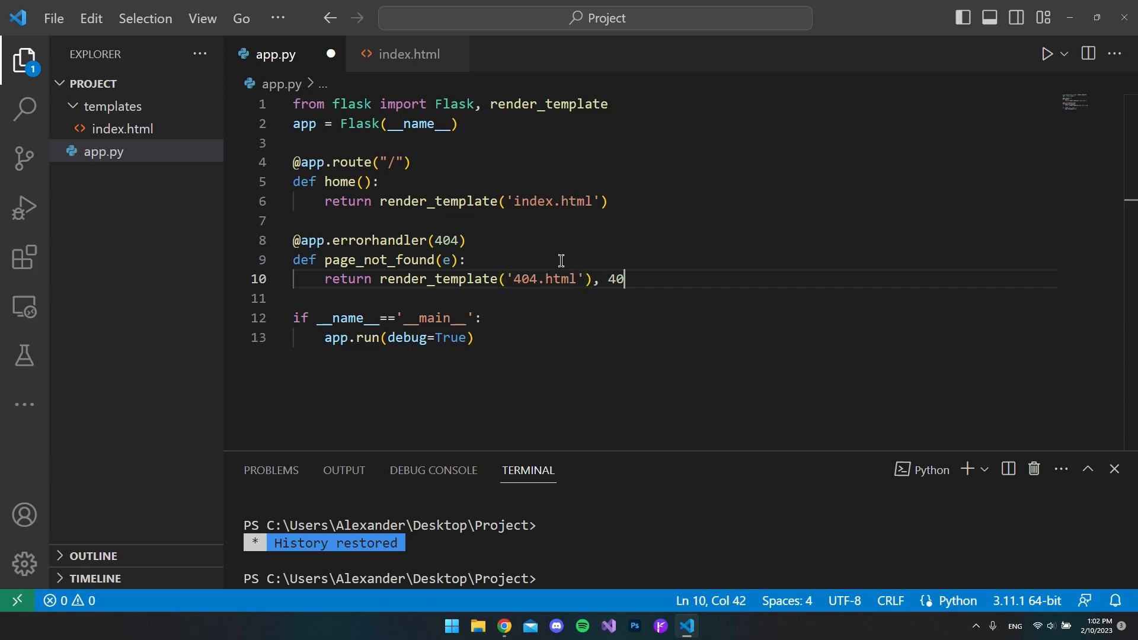
type("4")
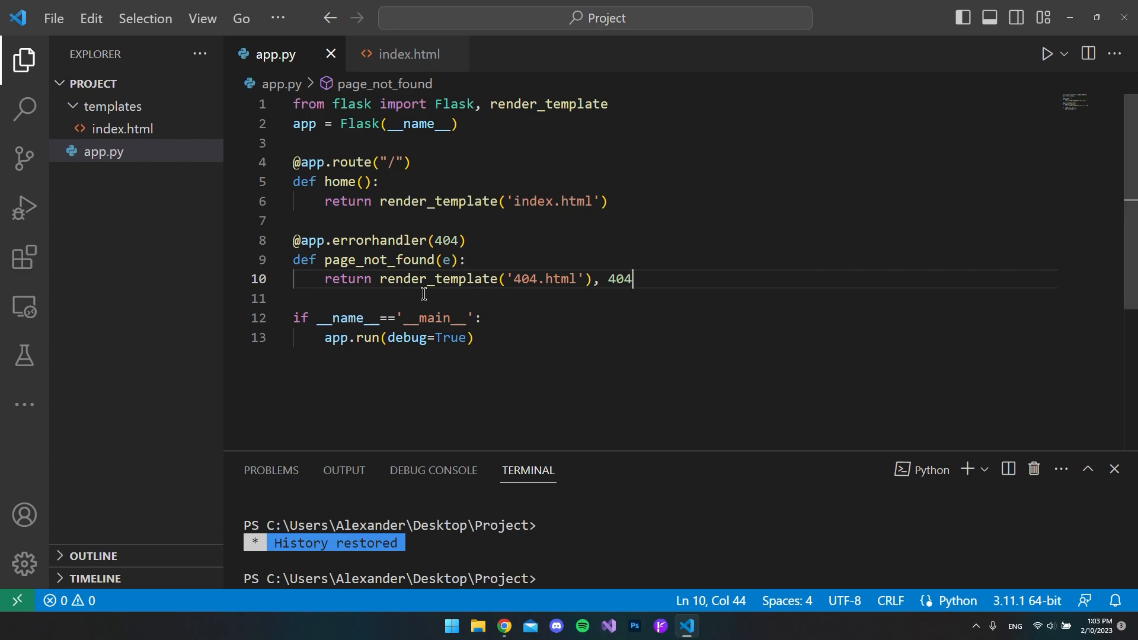
Create a new 404.html file inside the templates folder
left_click(114, 105)
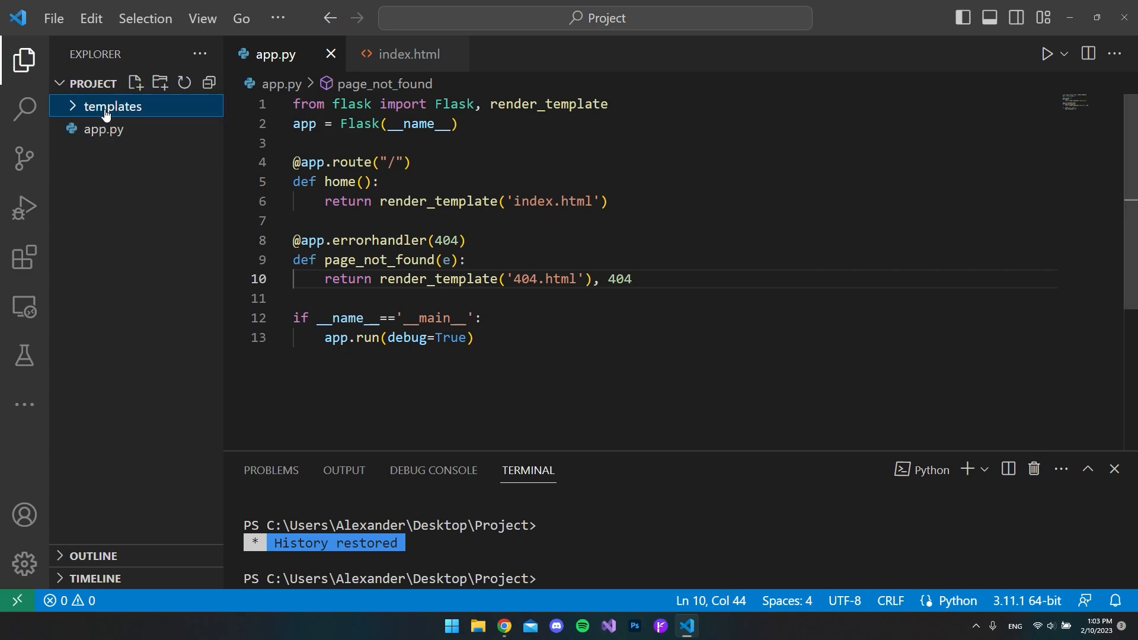
left_click(135, 83)
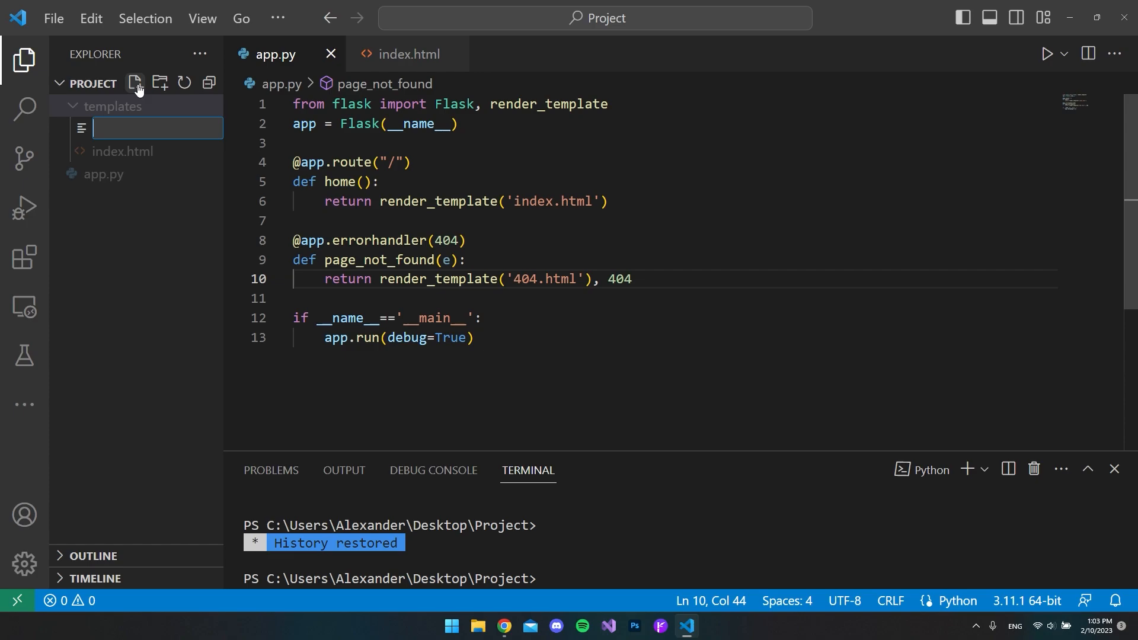
type("404")
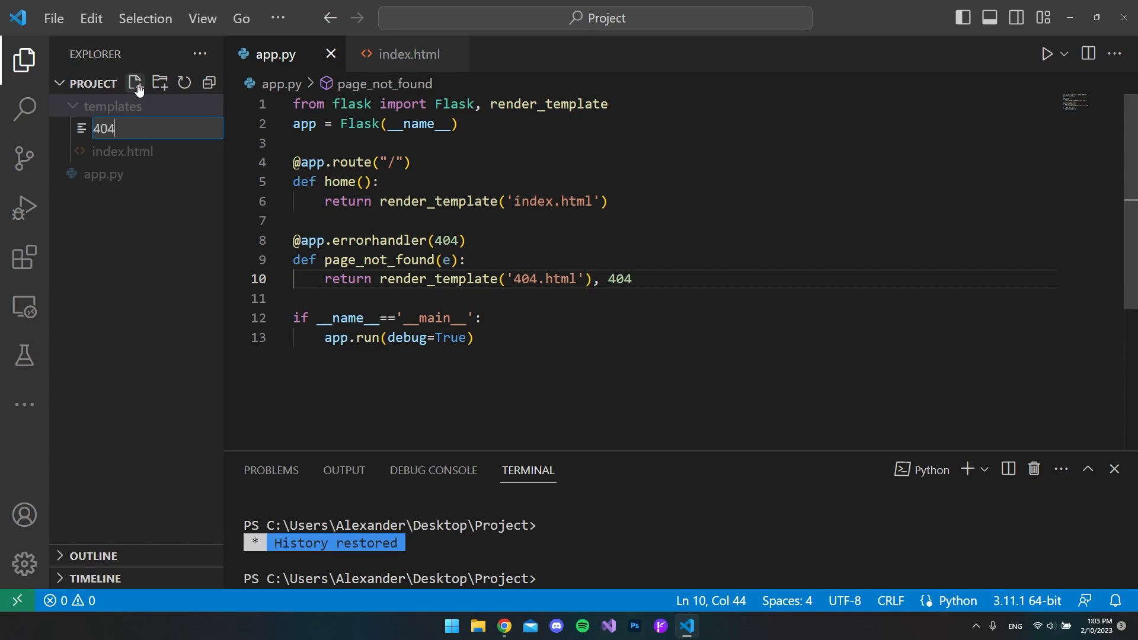
type(".html")
type("<h1>404 Page not found</h1>")
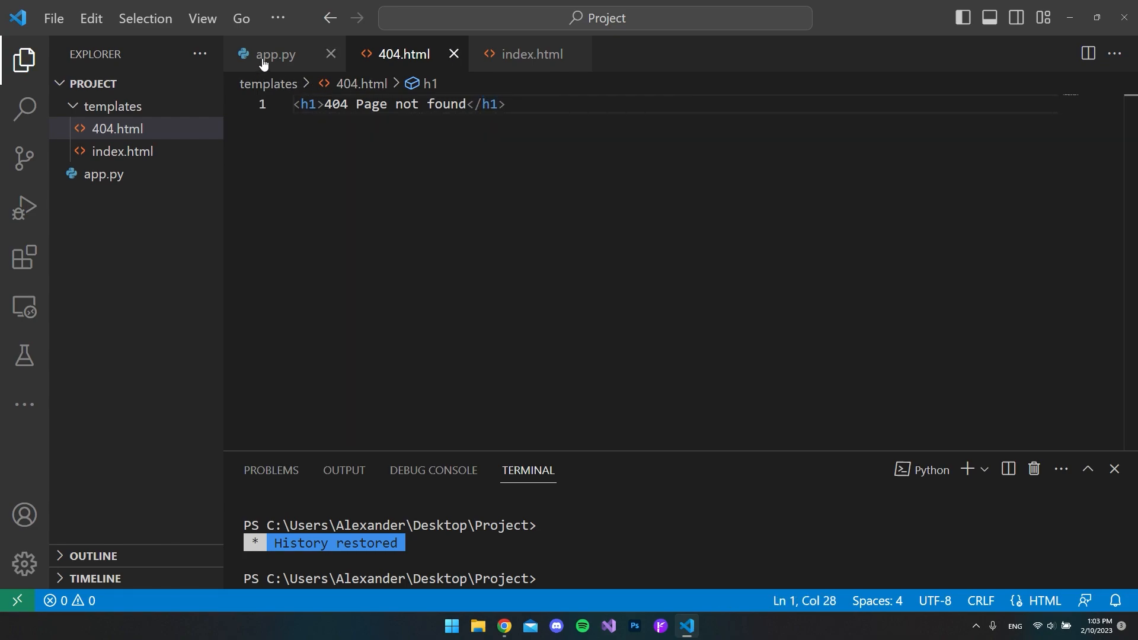
Return to app.py and run it as a Python file to launch the Flask app
left_click(276, 53)
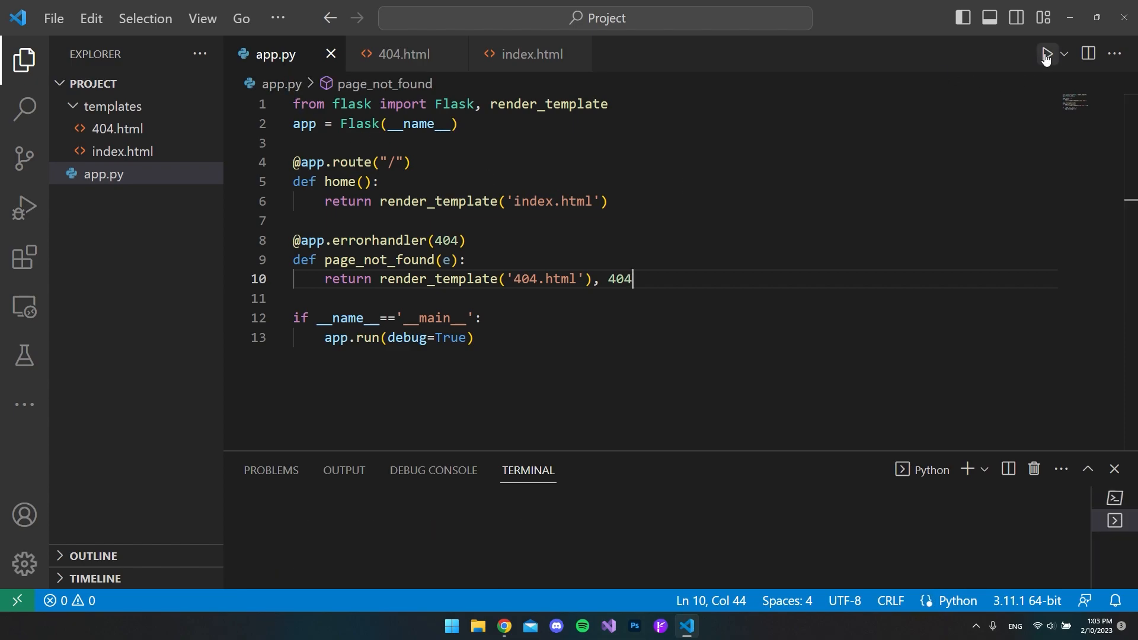
left_click(504, 626)
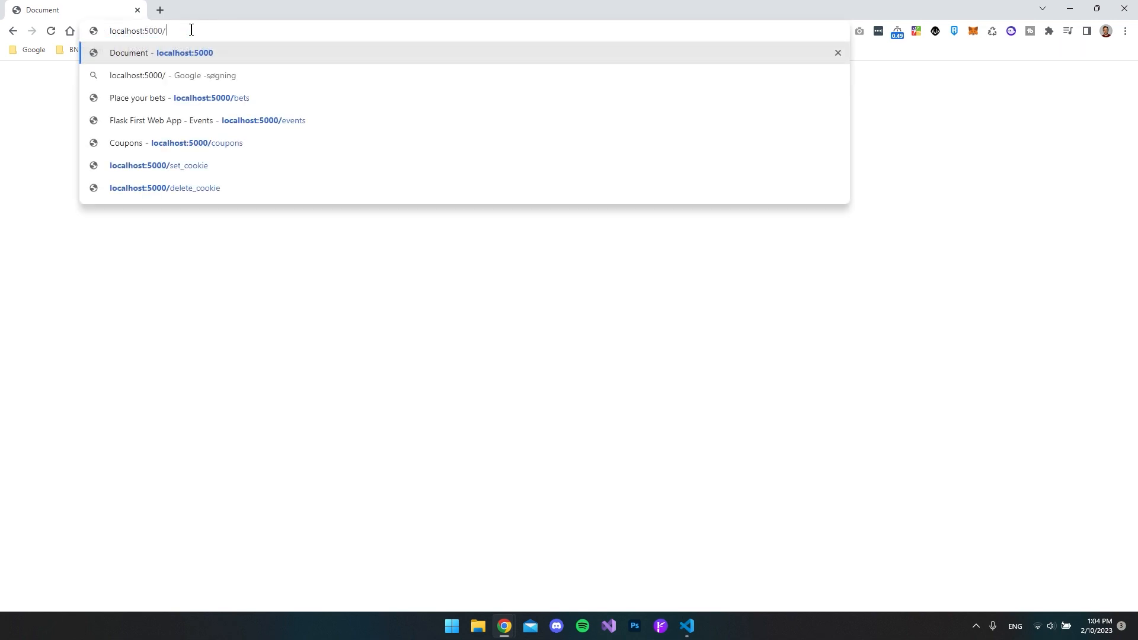